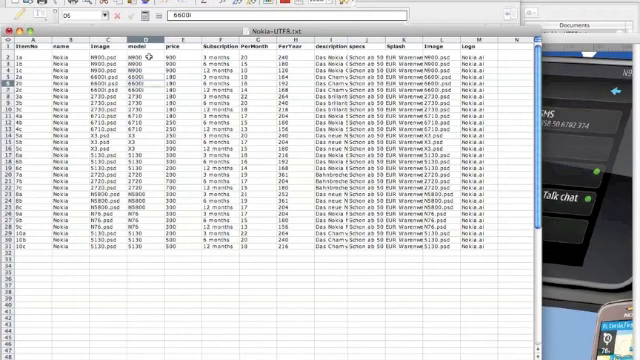
# Review the Nokia subscription worksheet in Excel before returning to the InDesign flyer
pyautogui.click(140, 100)
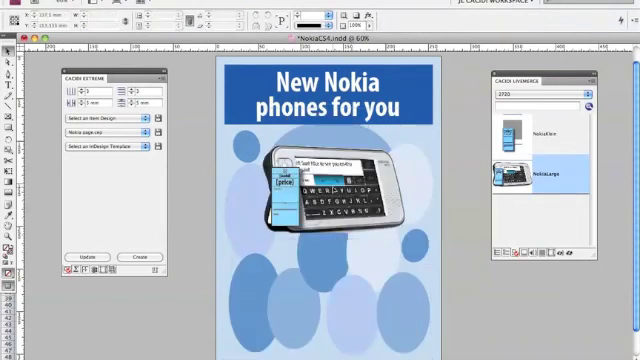
pyautogui.click(336, 190)
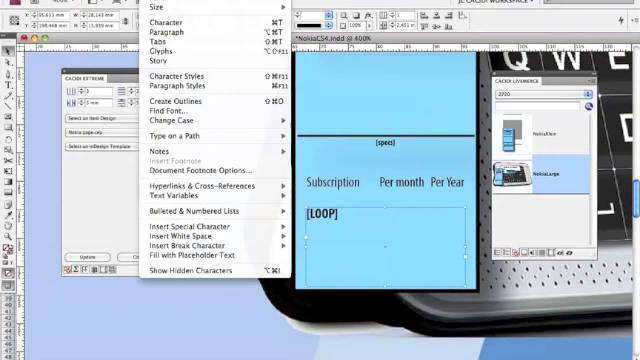
pyautogui.click(208, 72)
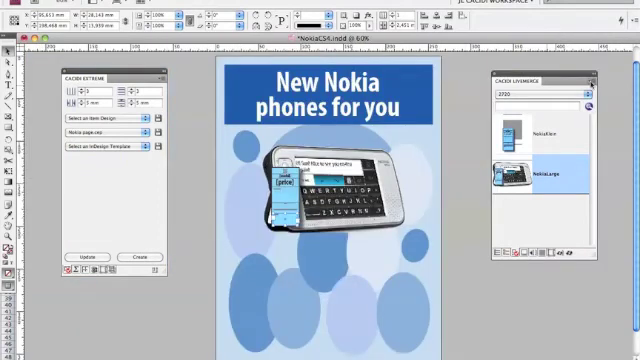
# In the Nokia Demo project settings, choose model as the Group Field
pyautogui.click(598, 80)
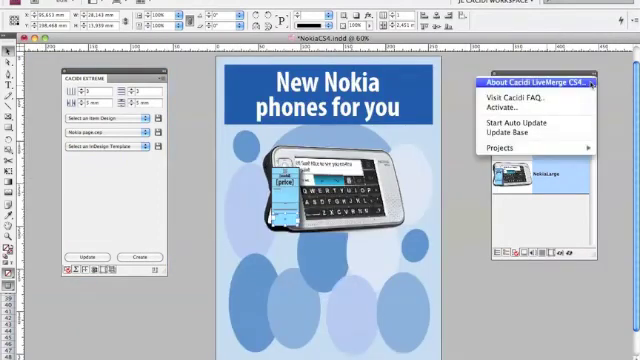
pyautogui.click(502, 148)
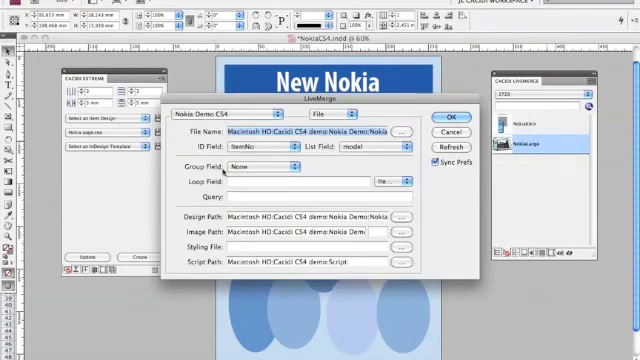
pyautogui.click(256, 164)
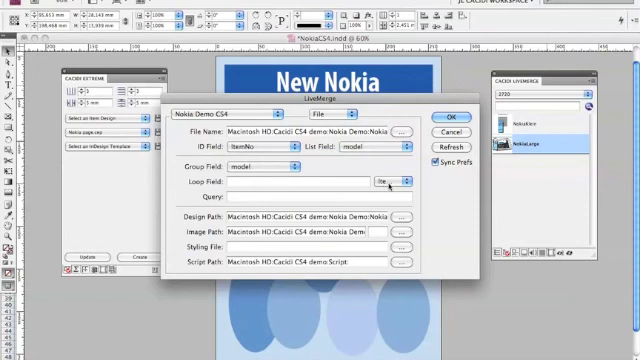
# Choose Subscription as the Loop Field and confirm the project settings
pyautogui.click(396, 180)
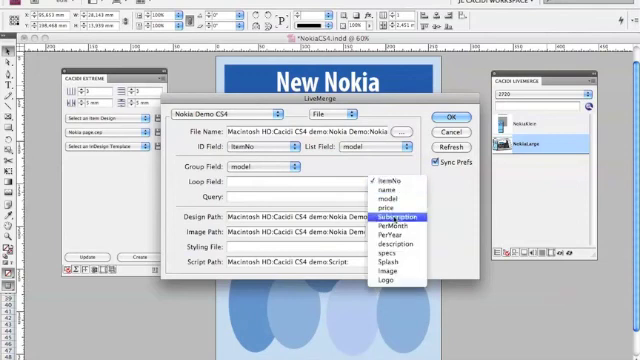
pyautogui.click(400, 214)
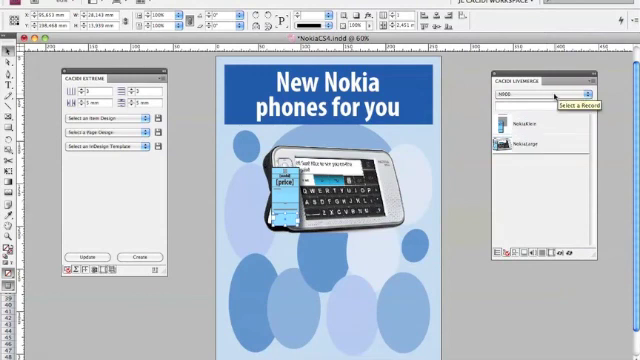
# Preview several Nokia phone records on the flyer, ending on the black touchscreen phone
pyautogui.click(570, 94)
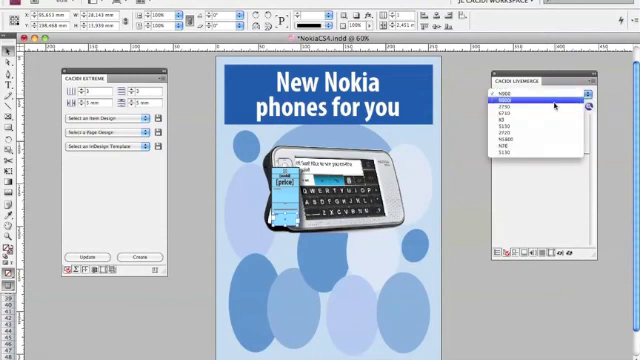
pyautogui.click(530, 148)
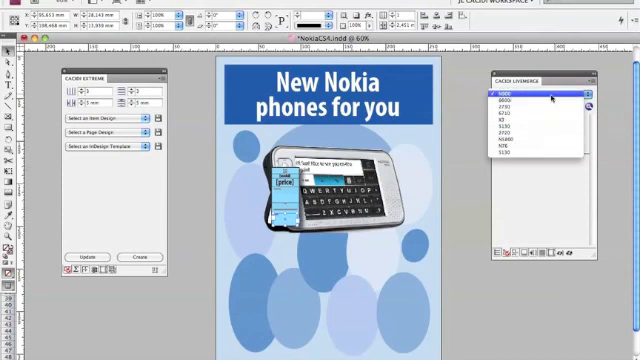
pyautogui.click(512, 96)
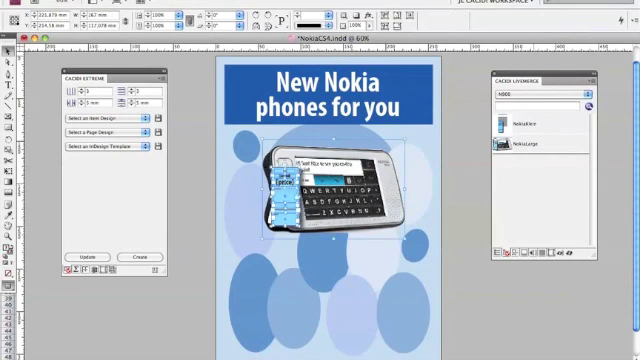
pyautogui.press('Delete')
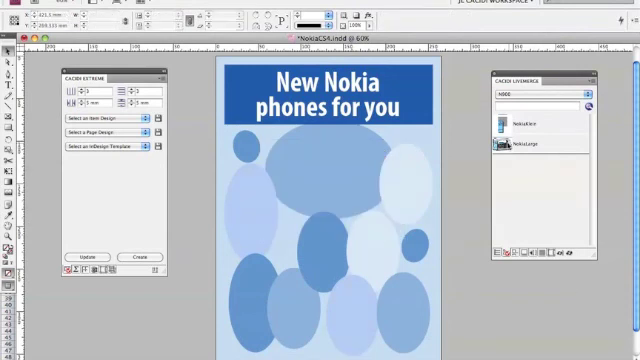
pyautogui.click(532, 146)
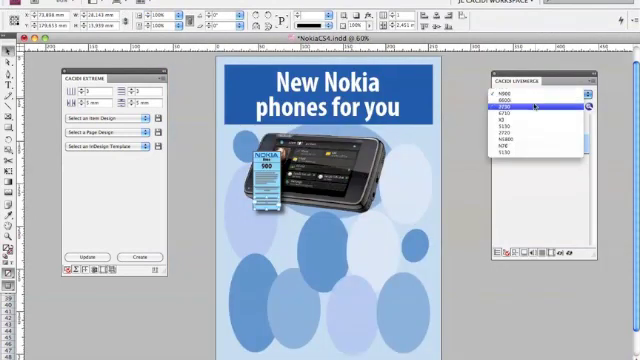
pyautogui.click(510, 104)
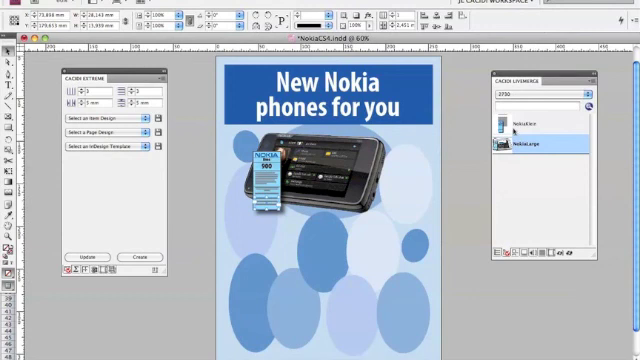
pyautogui.click(530, 122)
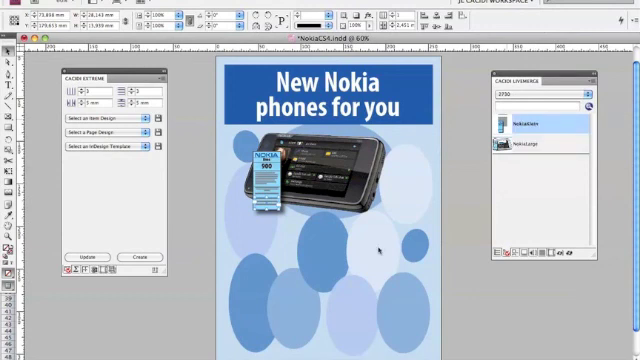